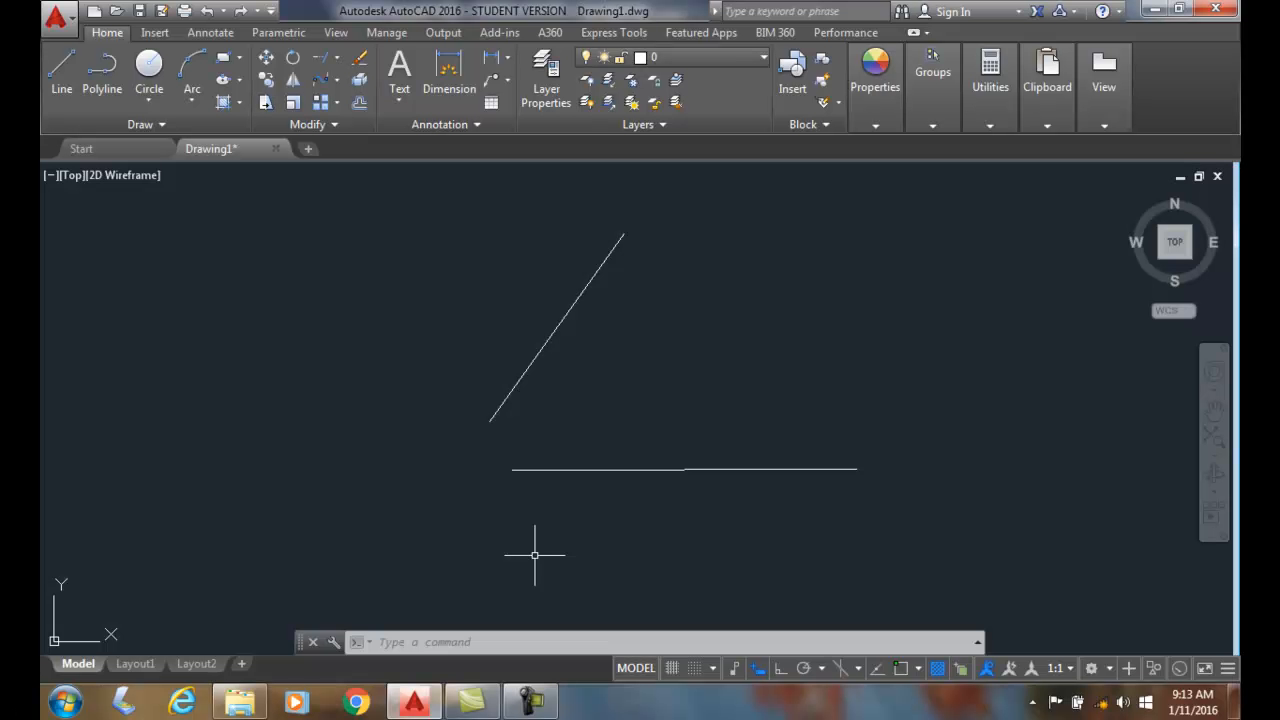
pyautogui.moveTo(517, 555)
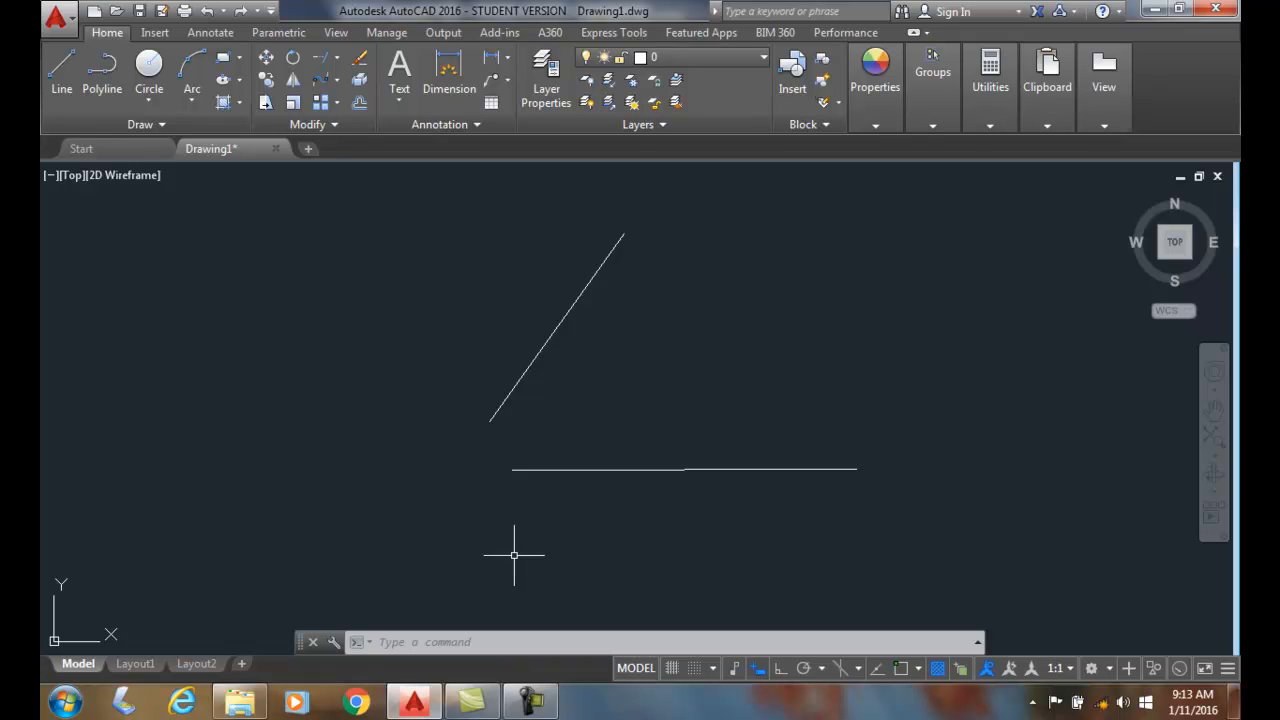
pyautogui.moveTo(551, 411)
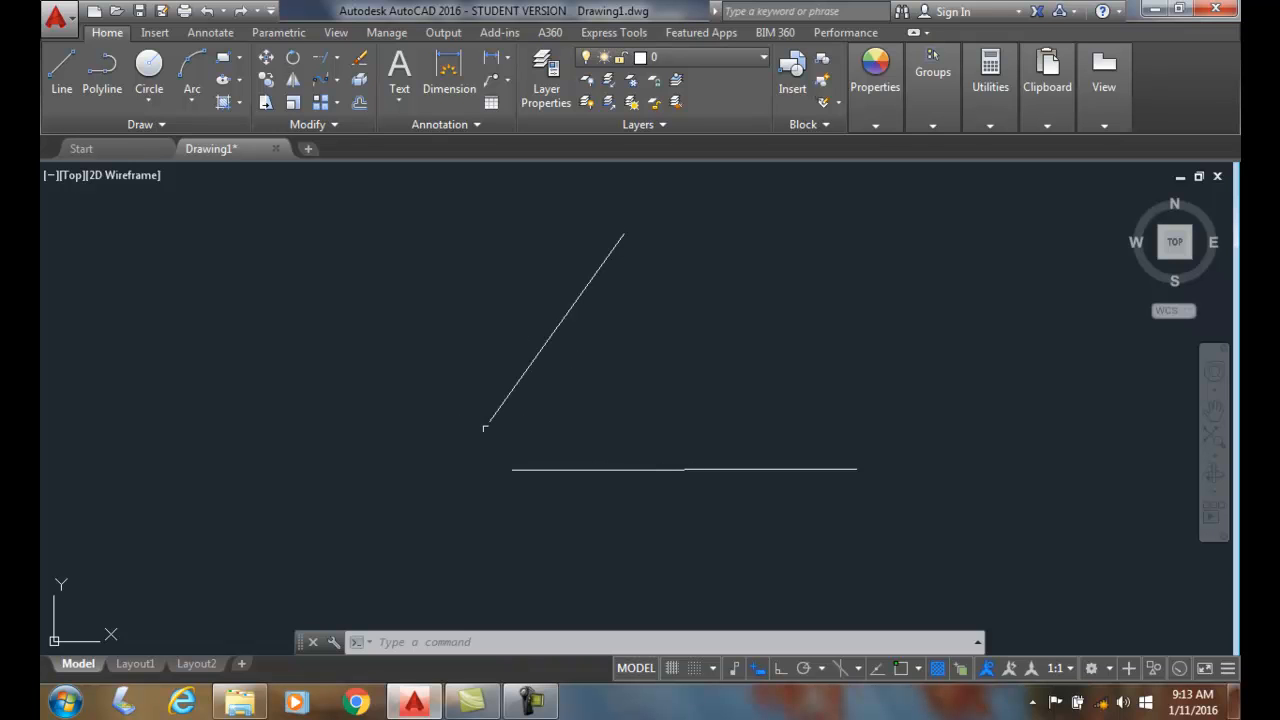
pyautogui.moveTo(442, 467)
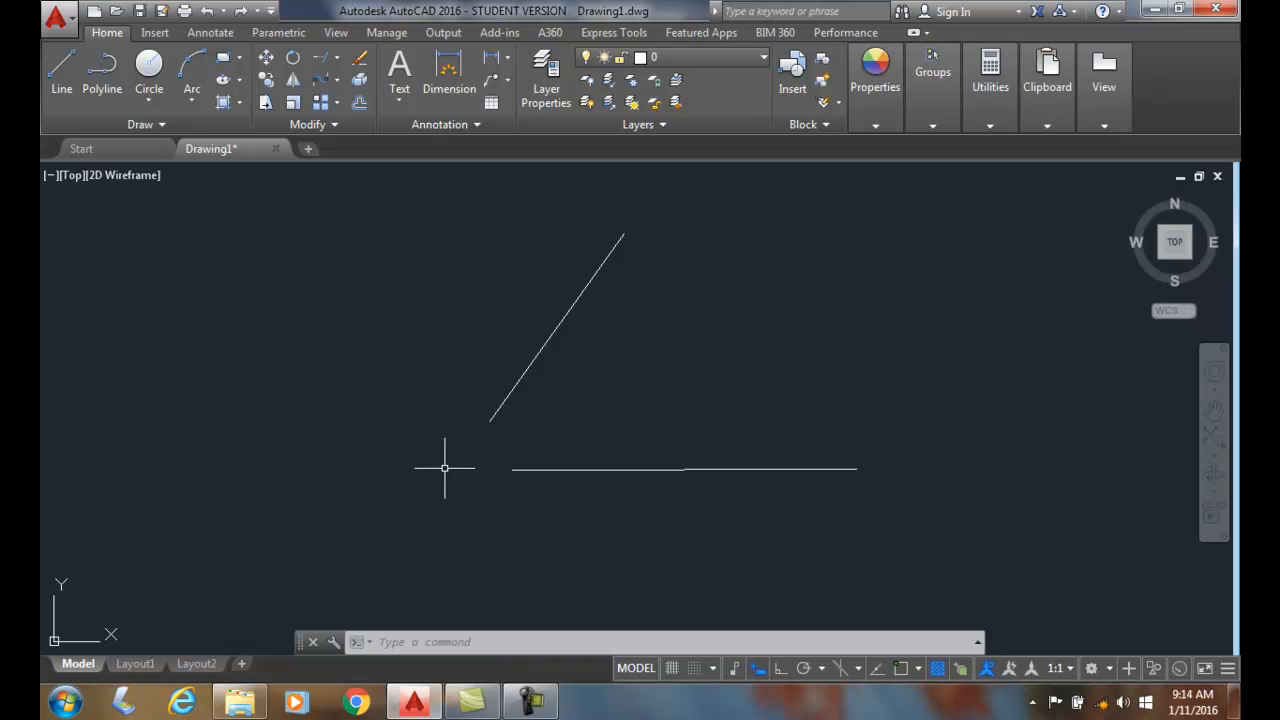
pyautogui.moveTo(438, 322)
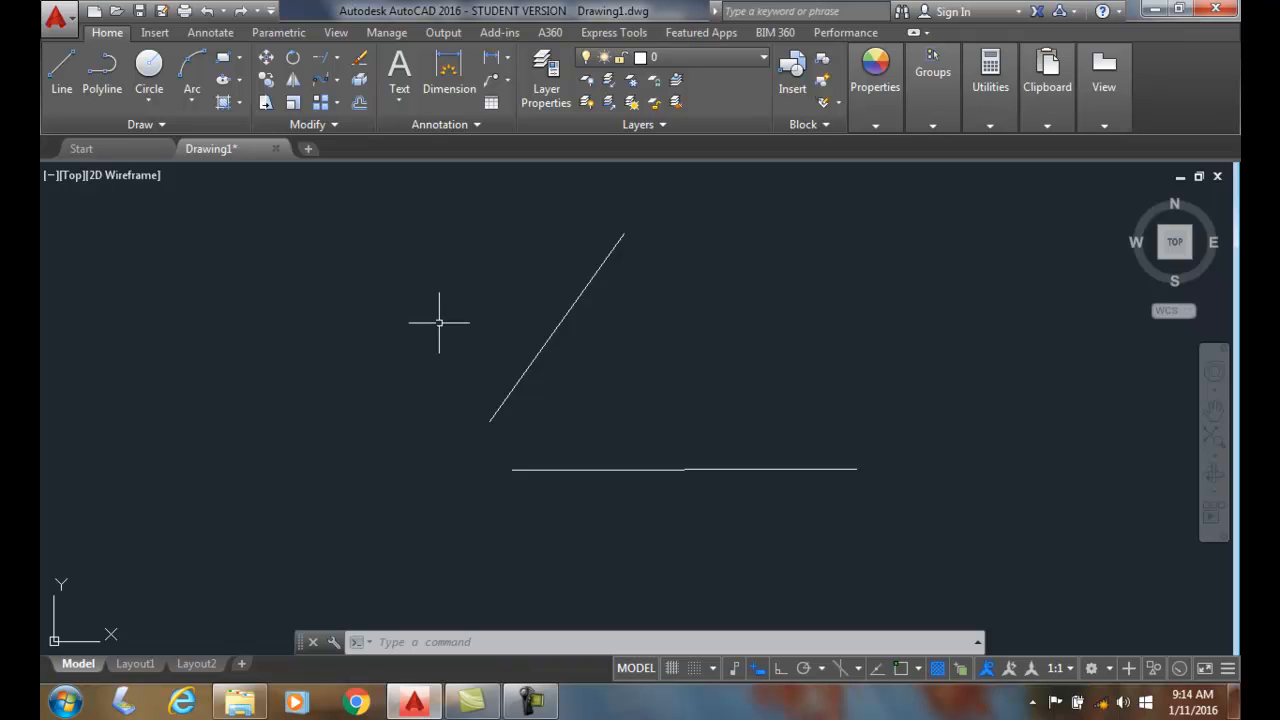
pyautogui.moveTo(325, 60)
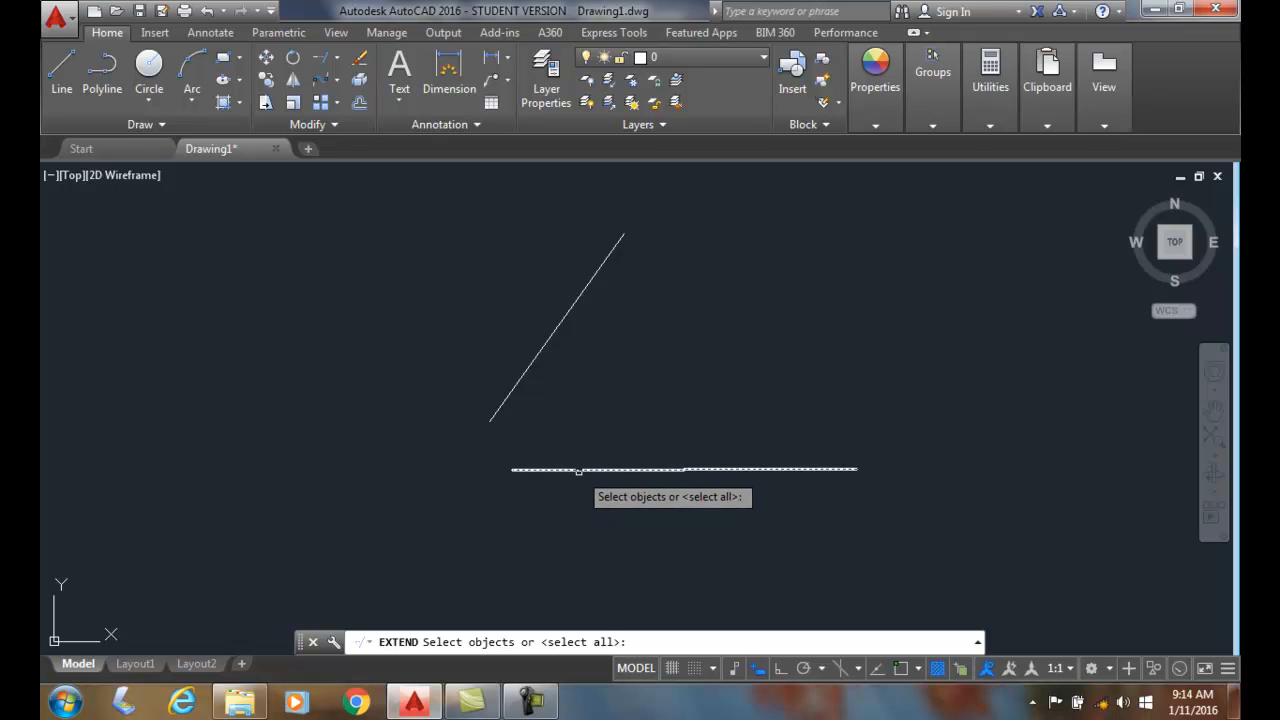
# Step: Select the horizontal line as the Extend boundary, with edge mode set to Extend
pyautogui.click(578, 470)
pyautogui.write('E')
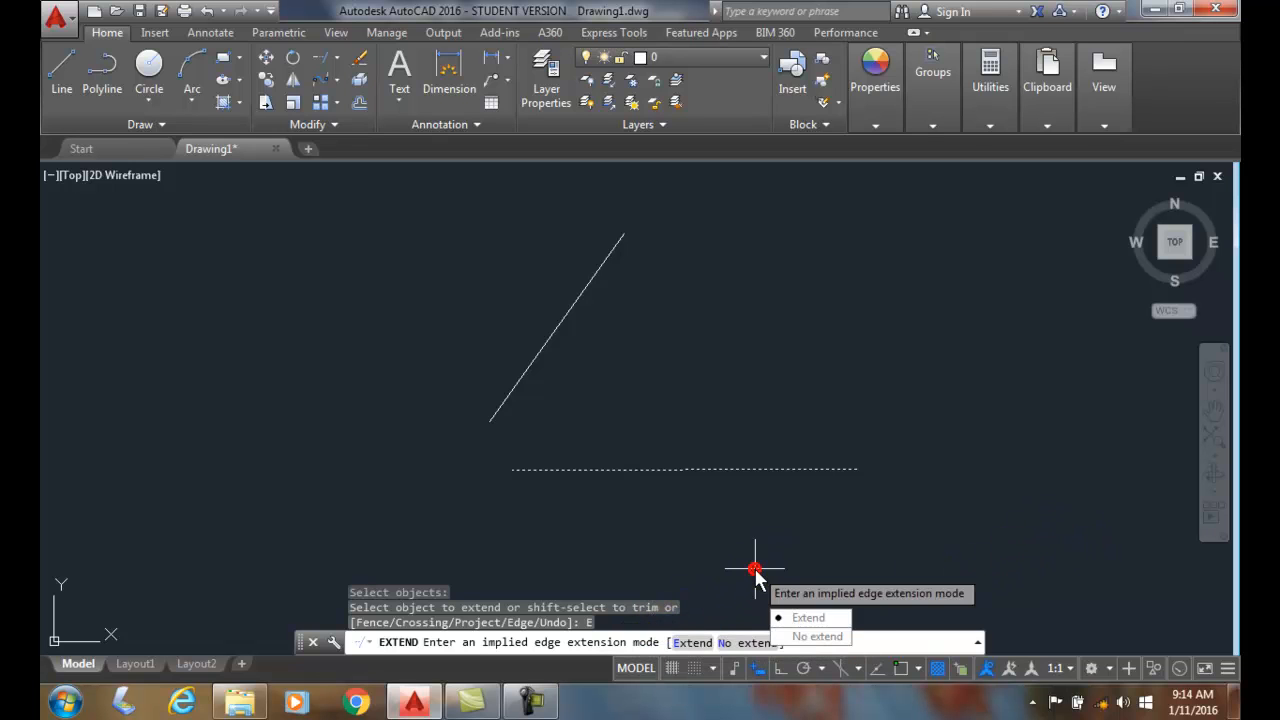
pyautogui.moveTo(808, 617)
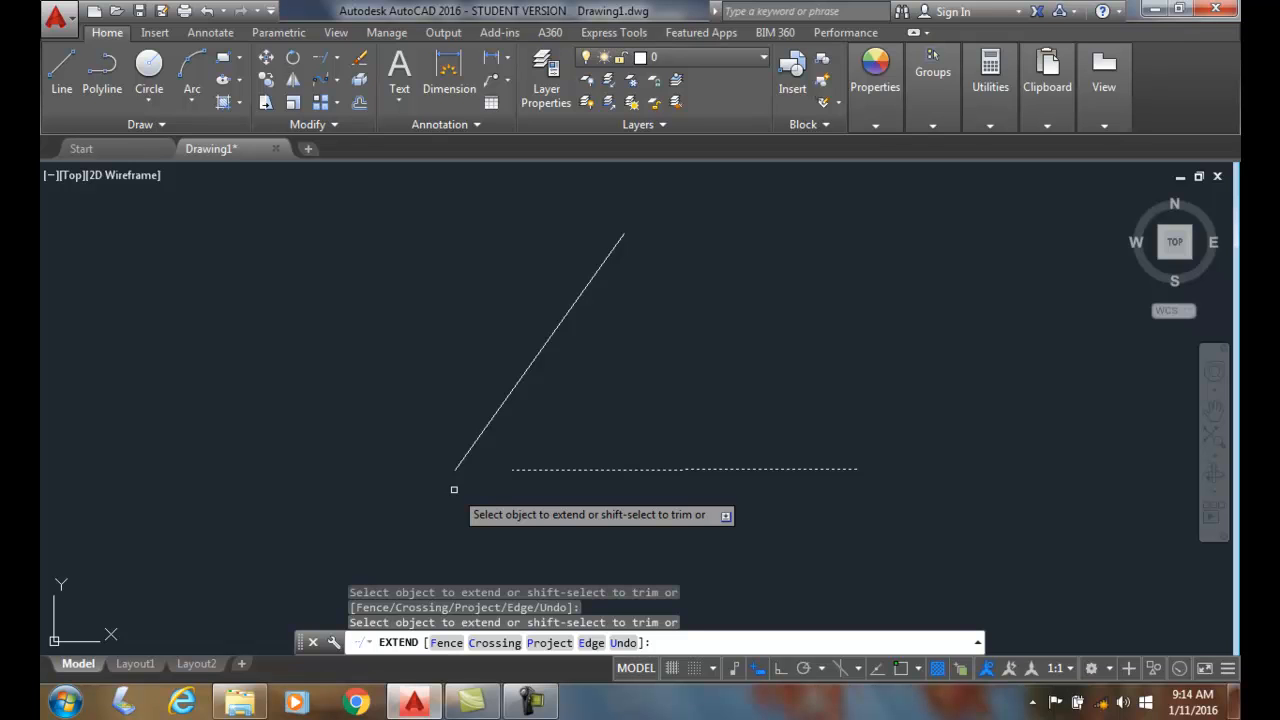
# Step: Pick the angled line's lower end so it reaches the horizontal line's implied intersection
pyautogui.click(454, 490)
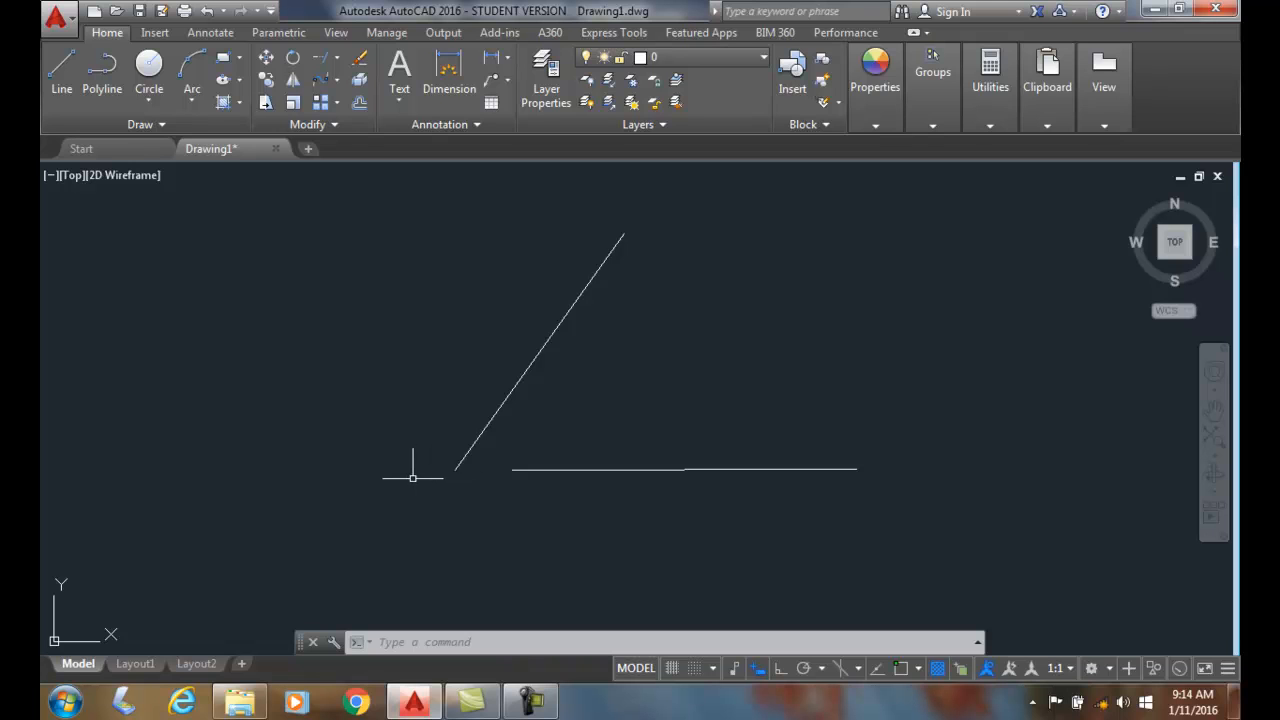
pyautogui.moveTo(393, 488)
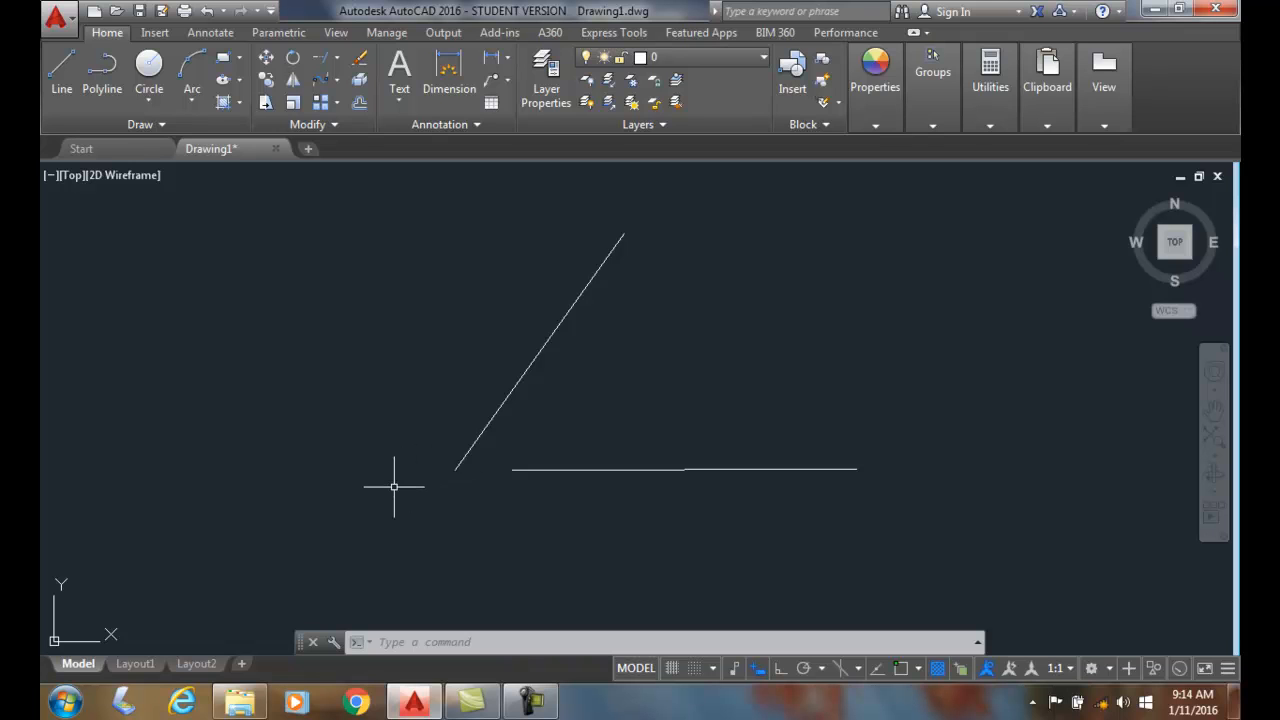